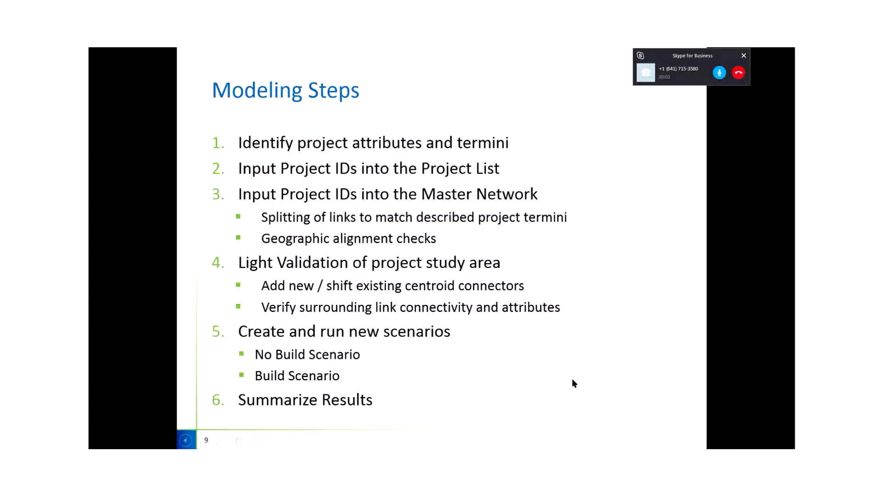
Advance to slide 10, Model Updates, listing the Scenario 3_A and 3_B link edits.
key(right)
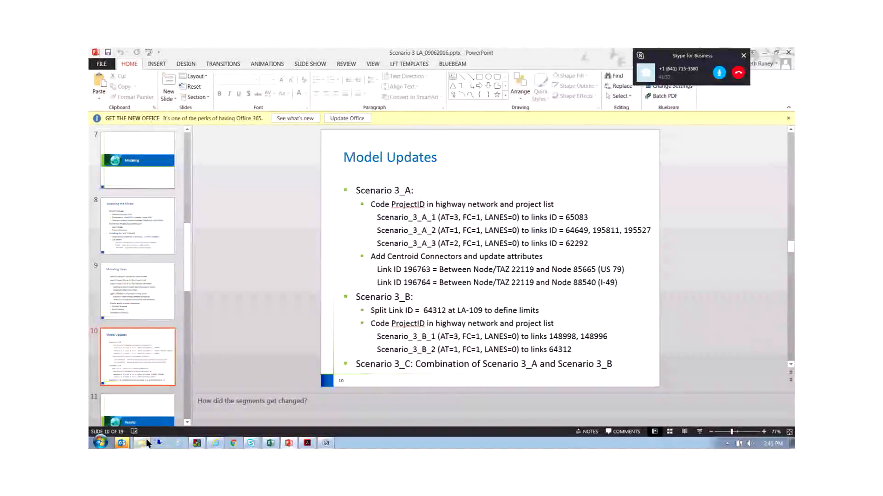
Open a file explorer and browse into the SHIFT_Model folder on My Passport (E:).
click(140, 443)
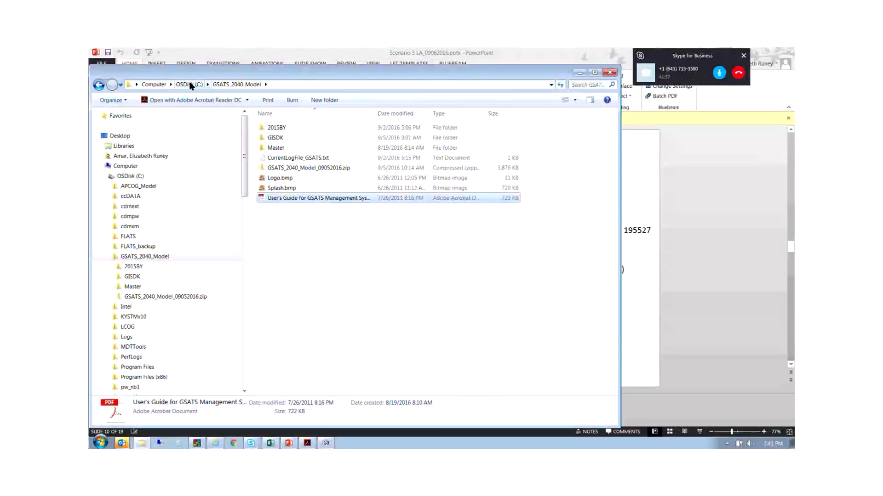
click(153, 84)
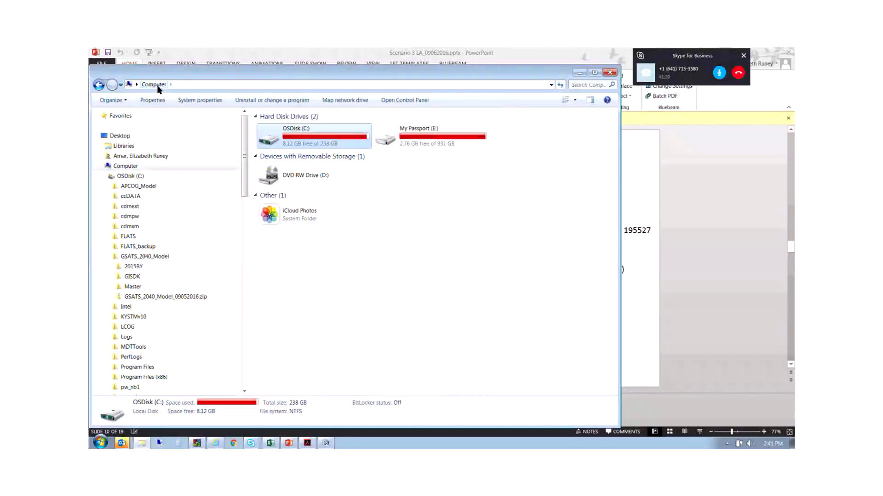
double_click(428, 133)
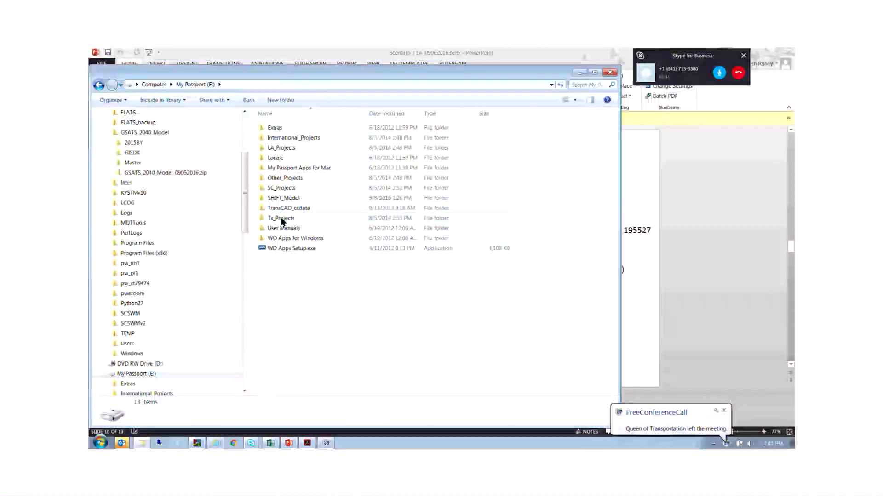
double_click(282, 198)
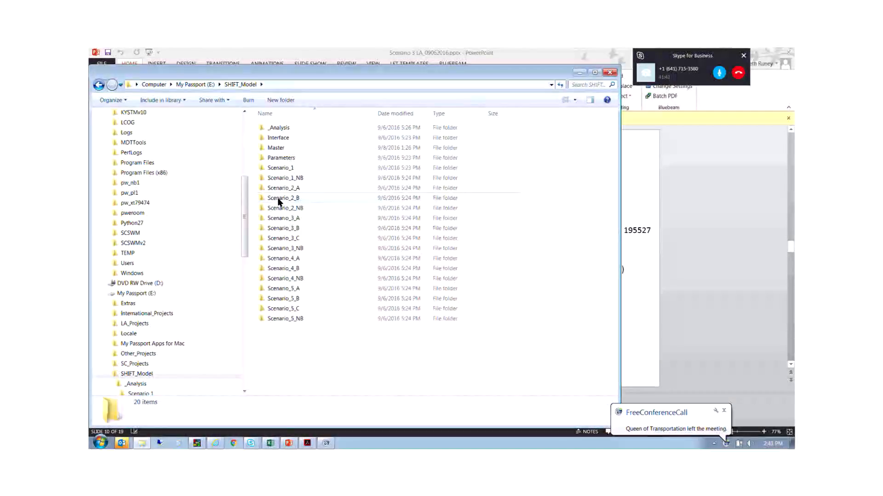
Open Master > Project Lists for Scenario Testing > Project_List_EC_3_A.
double_click(276, 147)
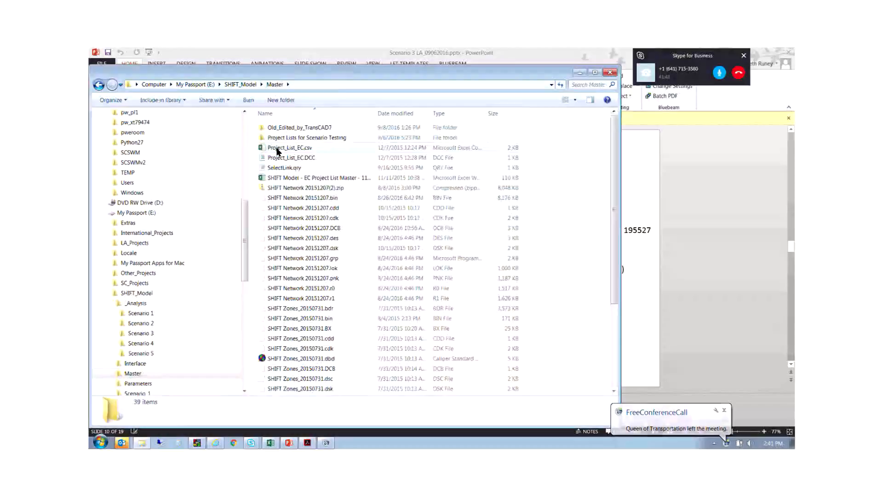
double_click(307, 137)
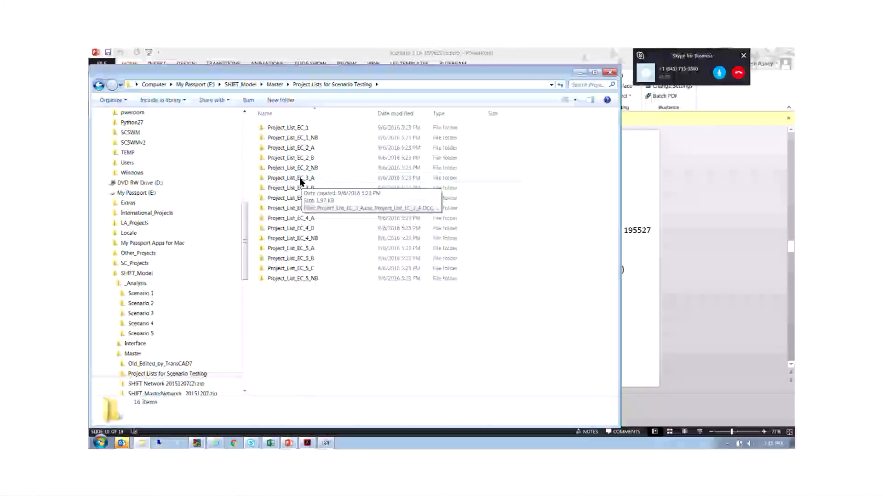
double_click(288, 178)
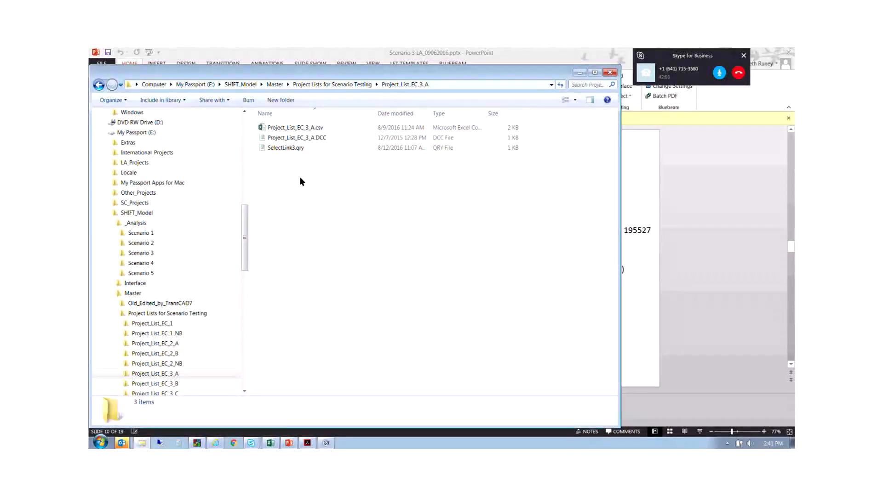
drag(294, 127, 241, 364)
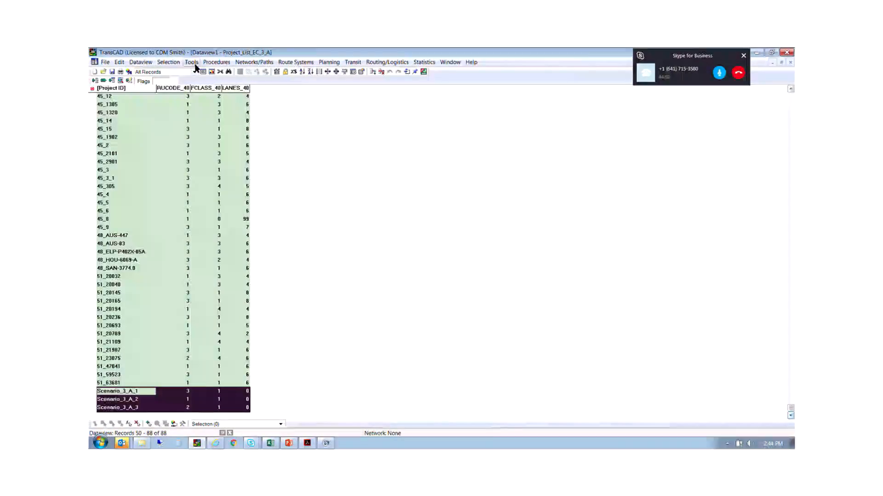
Review the Scenario_3_A_1 to 3_A_3 rows, dismiss the Tools menu, and return to PowerPoint.
click(192, 62)
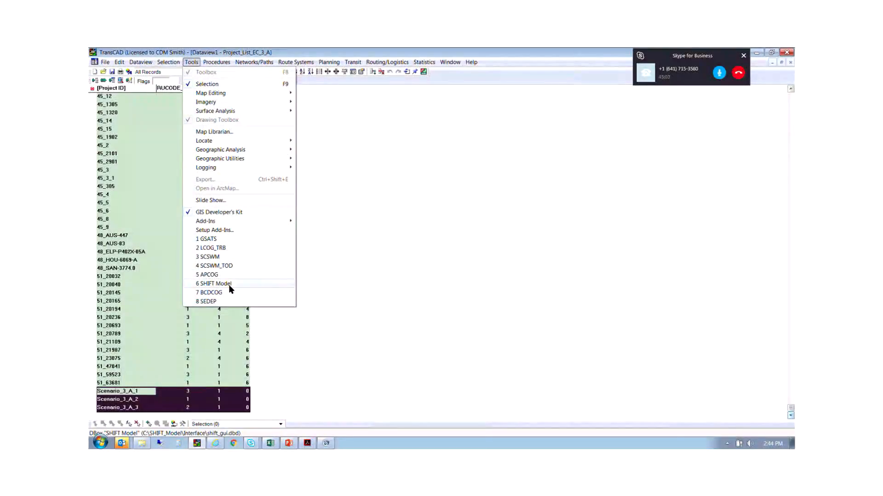
click(213, 284)
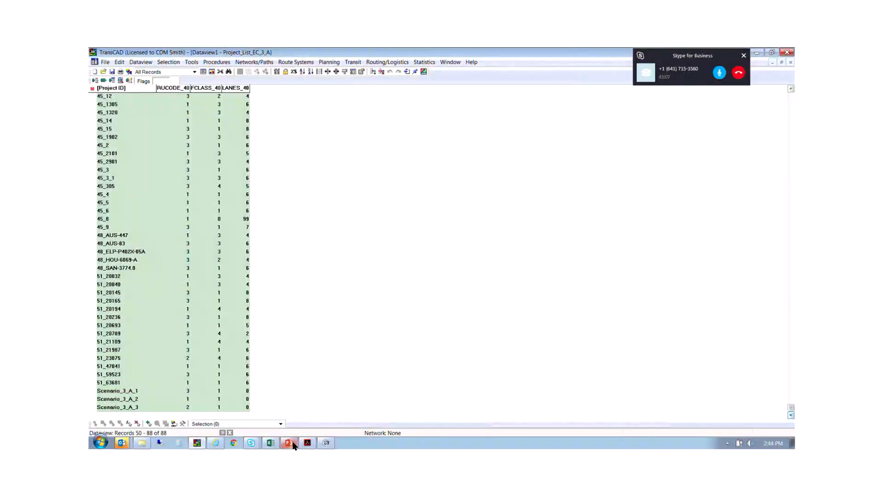
click(289, 443)
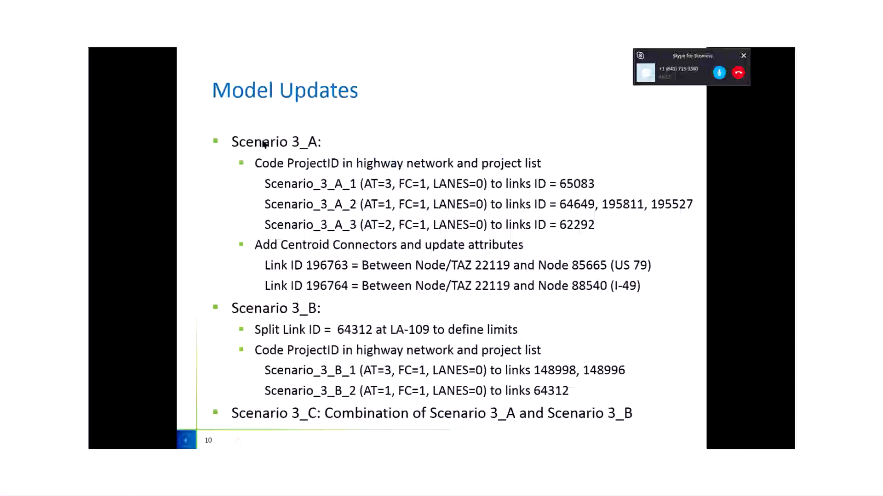
mouse_move(455, 402)
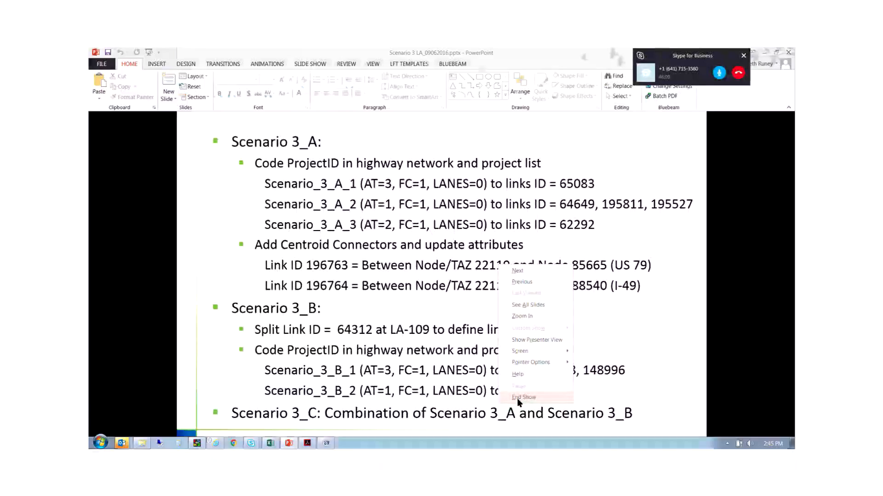
End the slide show on the Model Updates slide.
click(524, 397)
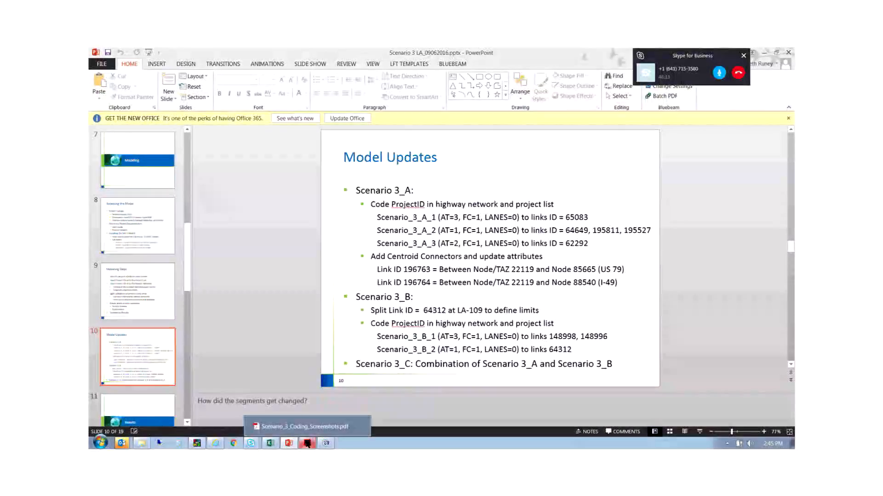
Switch to Scenario_3_Coding_Screenshots.pdf in Acrobat Reader from the taskbar.
click(306, 443)
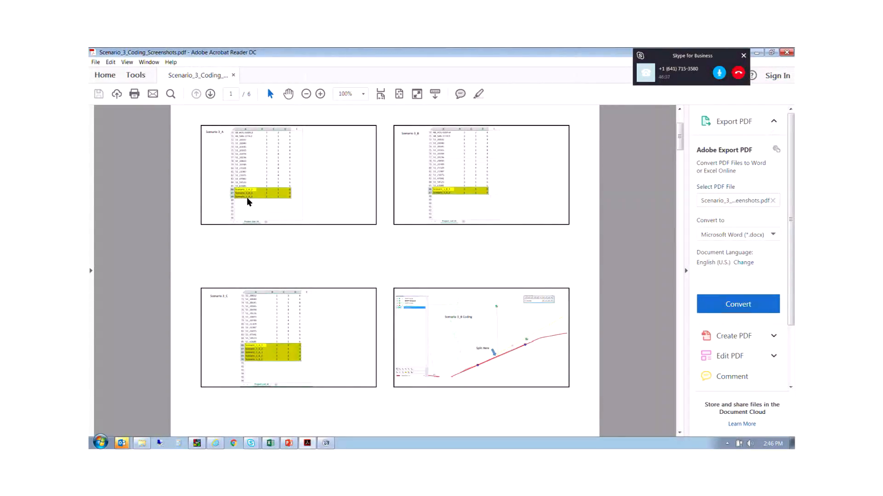
mouse_move(451, 192)
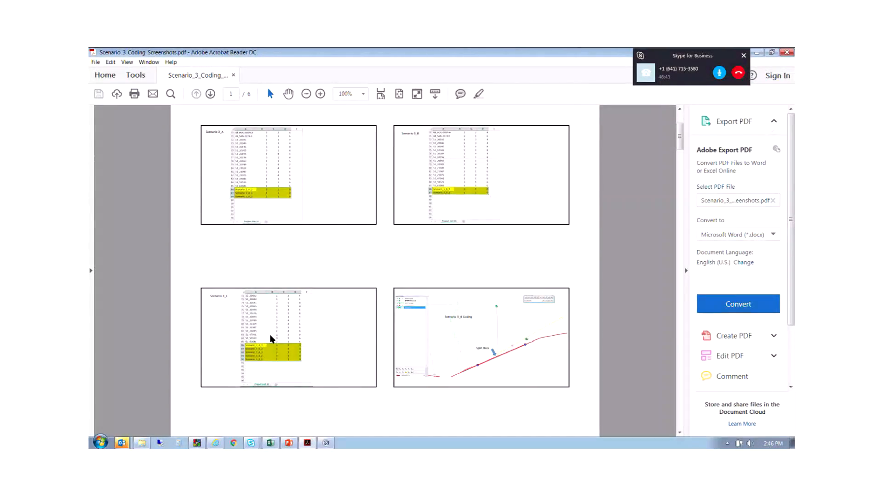
mouse_move(256, 353)
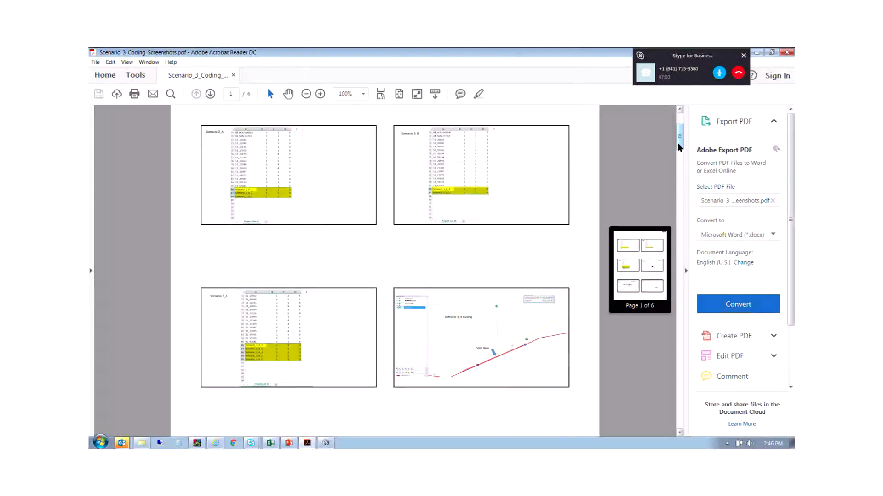
Scroll down to page 2 showing the Scenario 3 network coding map captures.
scroll(down, 3)
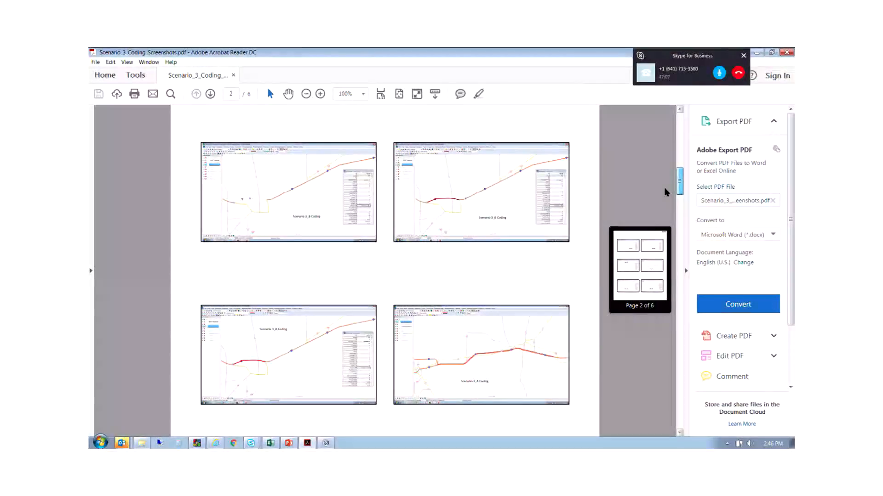
scroll(down, 3)
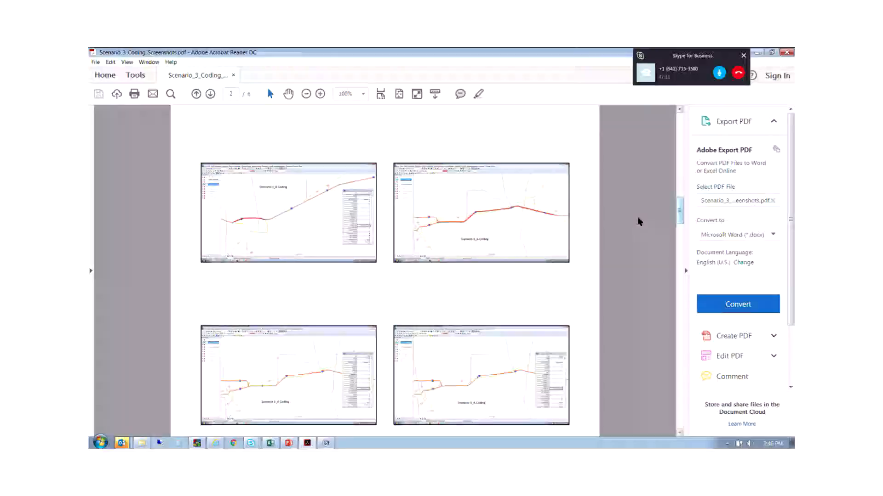
mouse_move(306, 128)
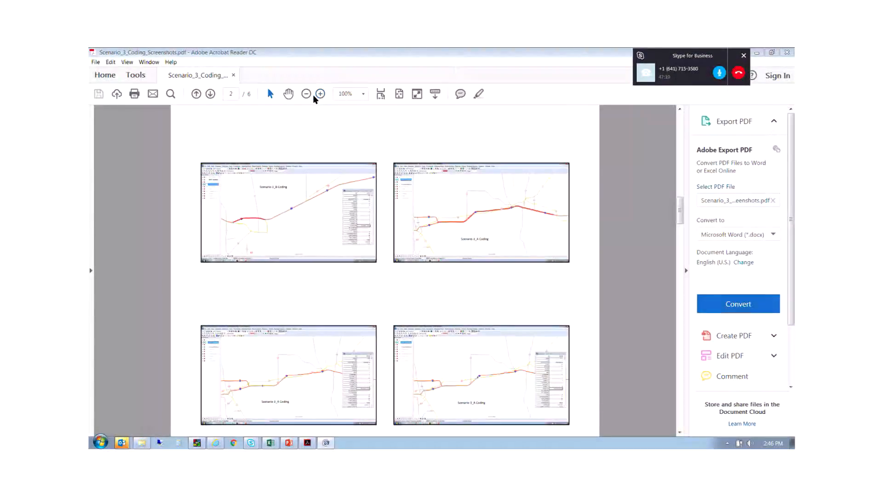
Zoom page 2 from 100% to 200% to read the Scenario 3_B coding map.
click(319, 94)
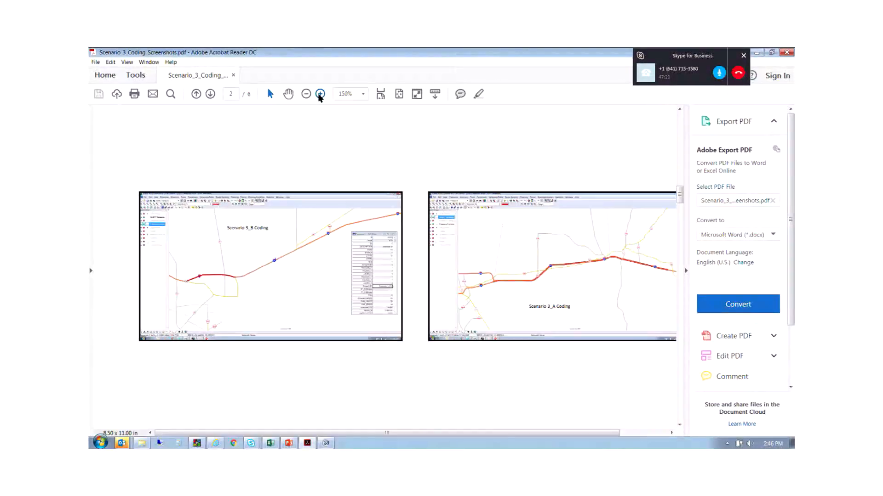
click(319, 94)
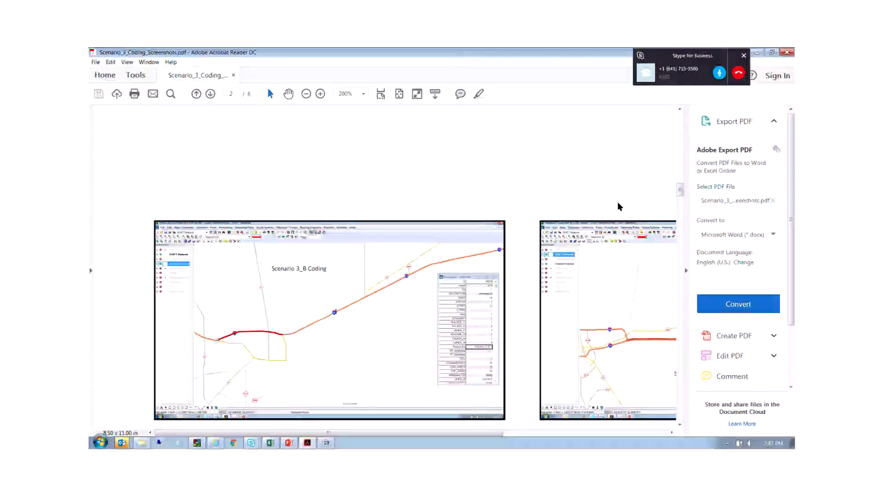
Scroll ahead through the PDF toward the centroid connector copying screenshots.
scroll(down, 3)
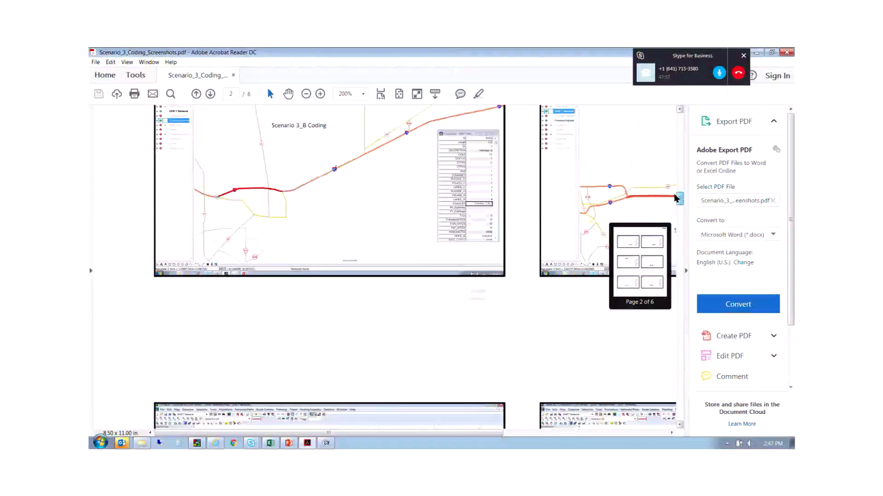
scroll(down, 3)
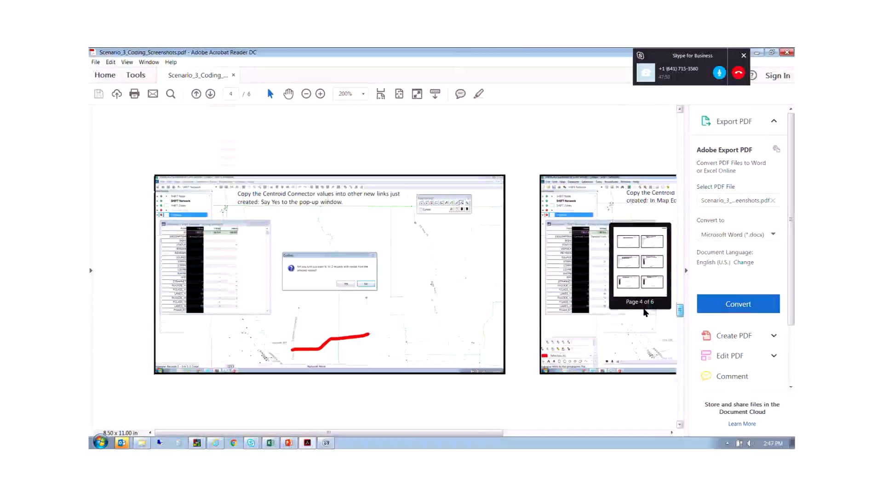
click(210, 94)
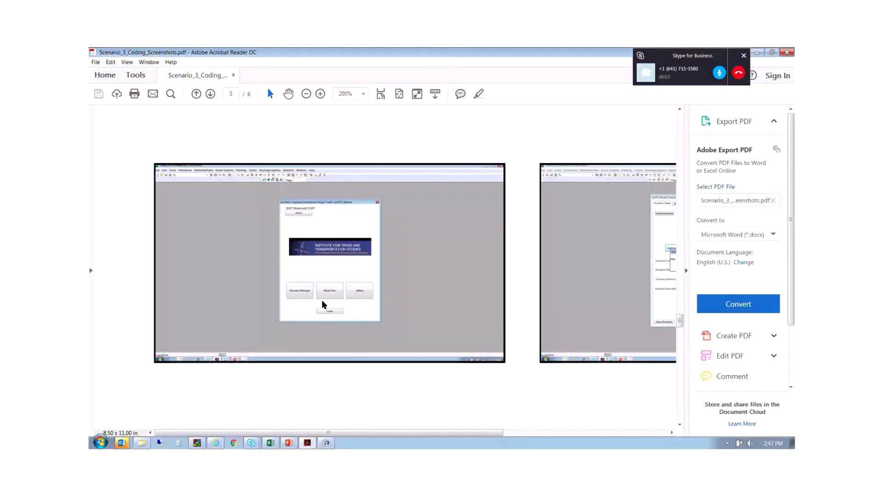
mouse_move(360, 315)
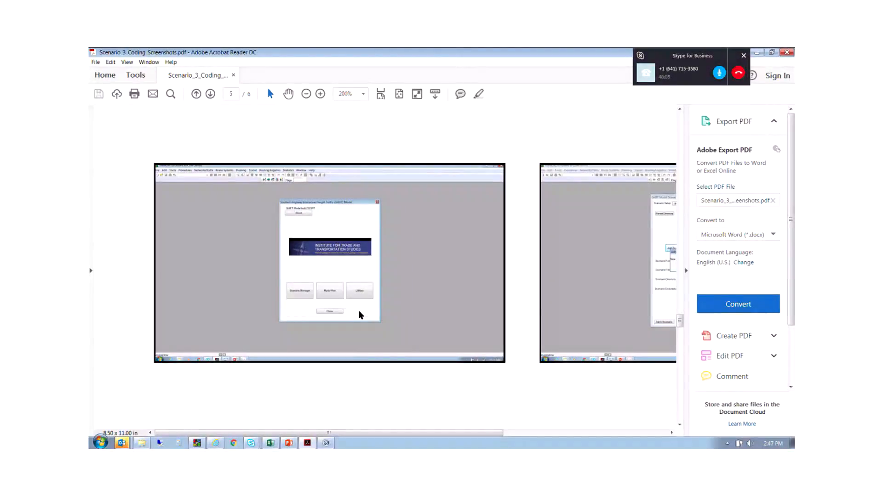
mouse_move(363, 427)
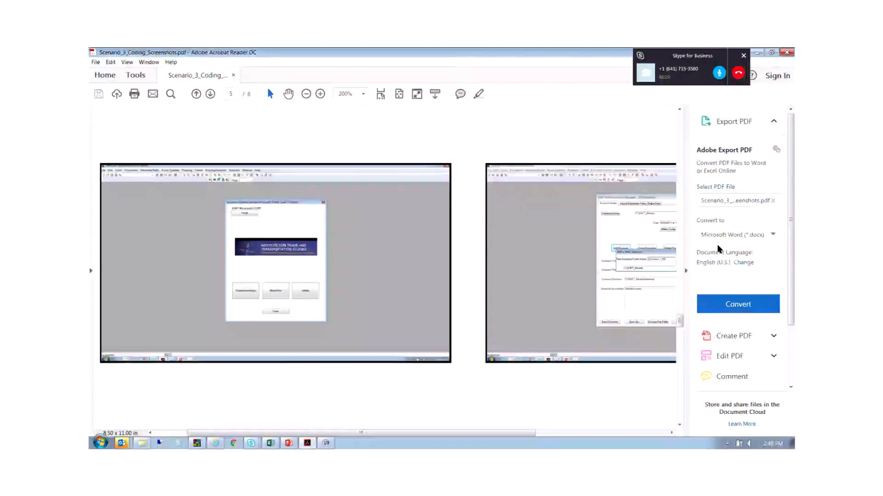
Scroll to page 6 of 6 and center the scenario settings message screenshot.
scroll(down, 3)
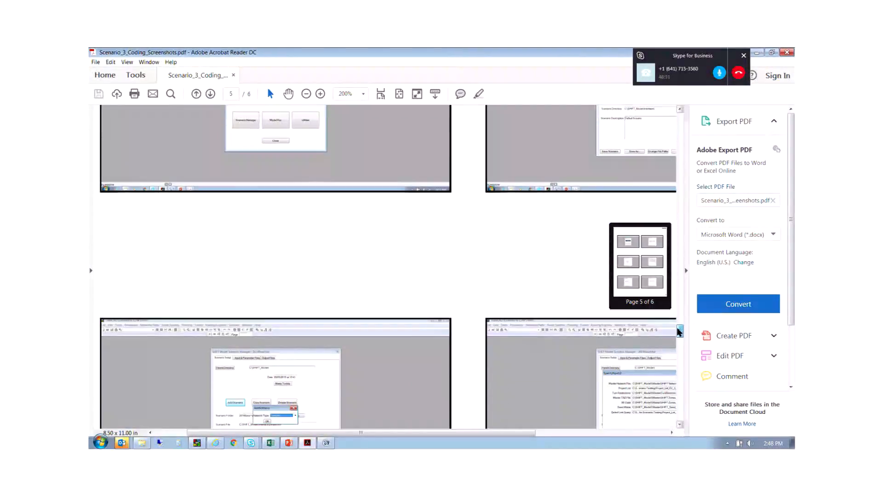
scroll(down, 3)
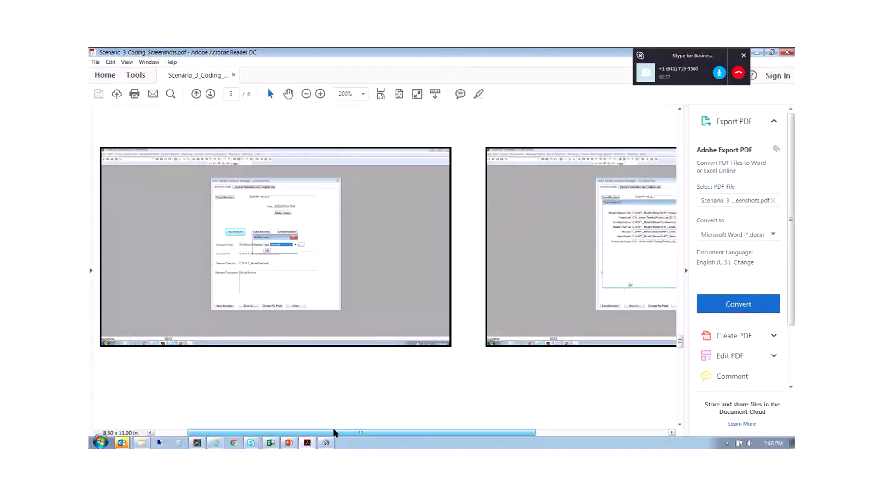
scroll(right, 3)
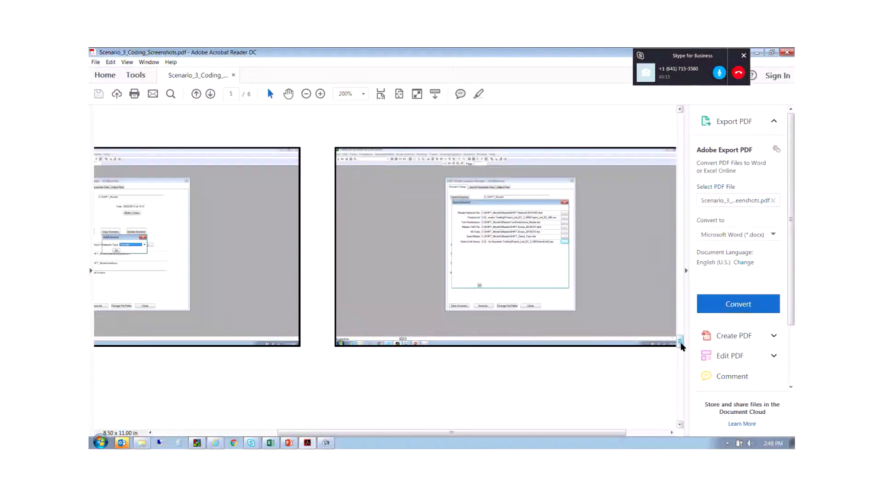
scroll(down, 3)
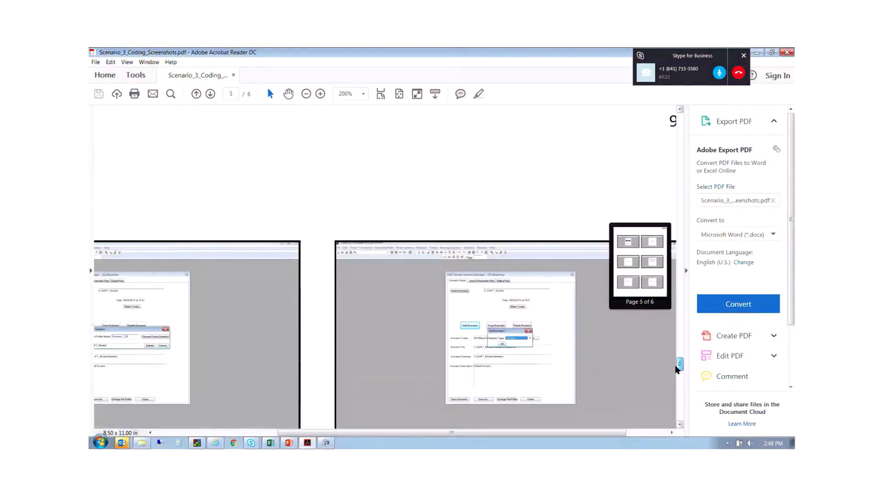
scroll(down, 3)
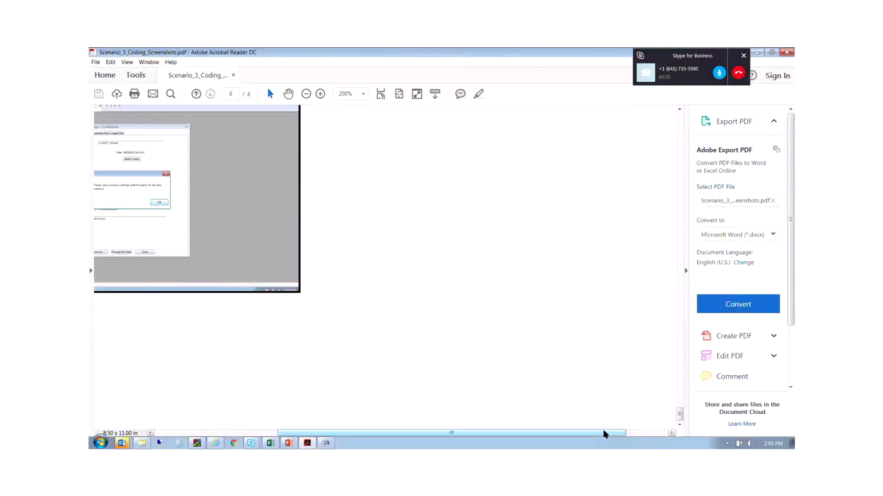
drag(605, 432, 518, 432)
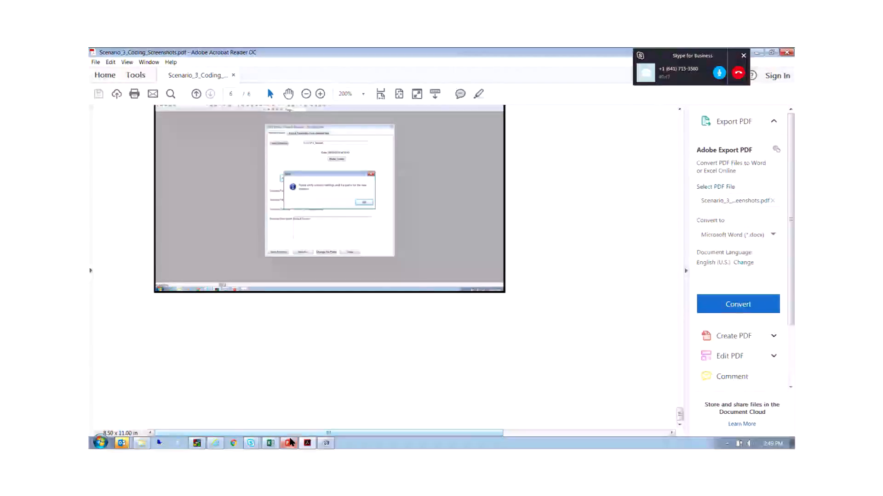
View the Model Updates slide, then switch to the TransCAD highway network map.
click(289, 443)
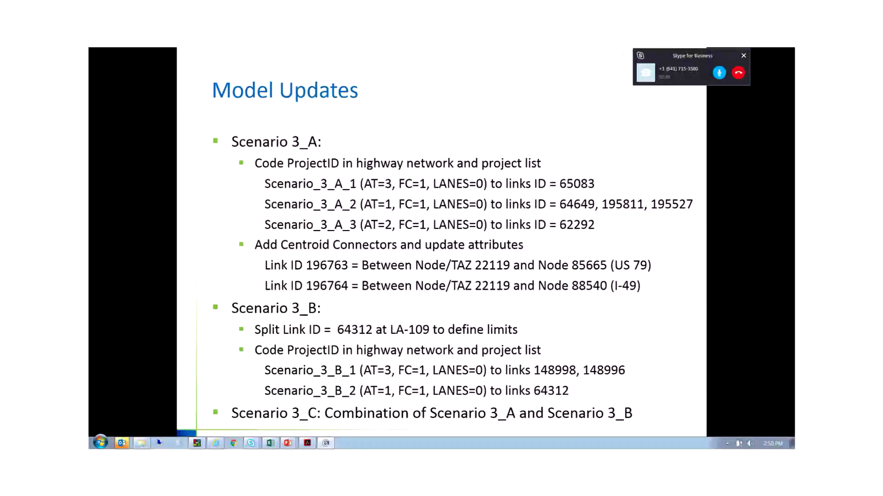
click(196, 443)
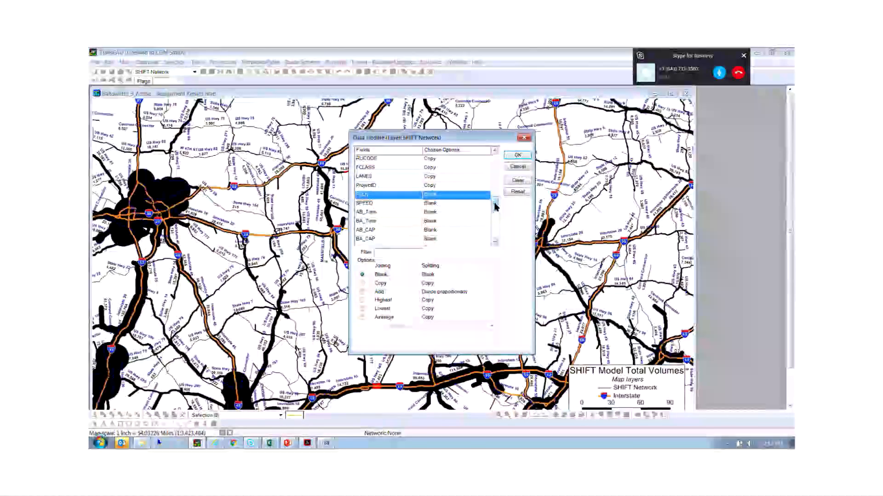
Scroll the SHIFT Network field list and accept the Data Update join/split field settings.
scroll(down, 3)
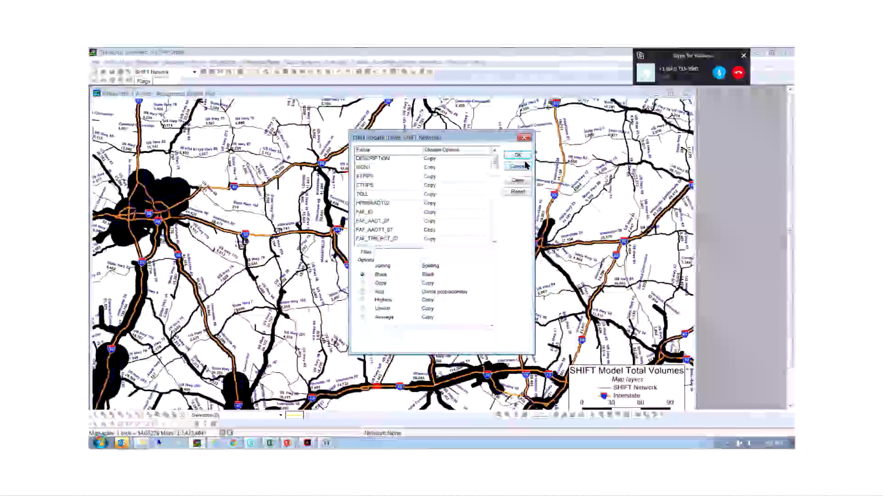
click(517, 153)
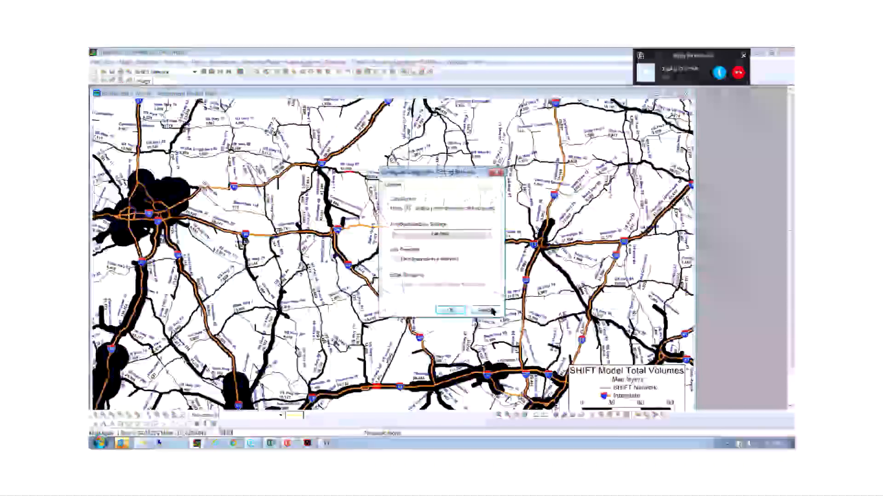
Accept the link editing options and right-click the Scenario 3_A centroid connector link's dataview.
click(451, 308)
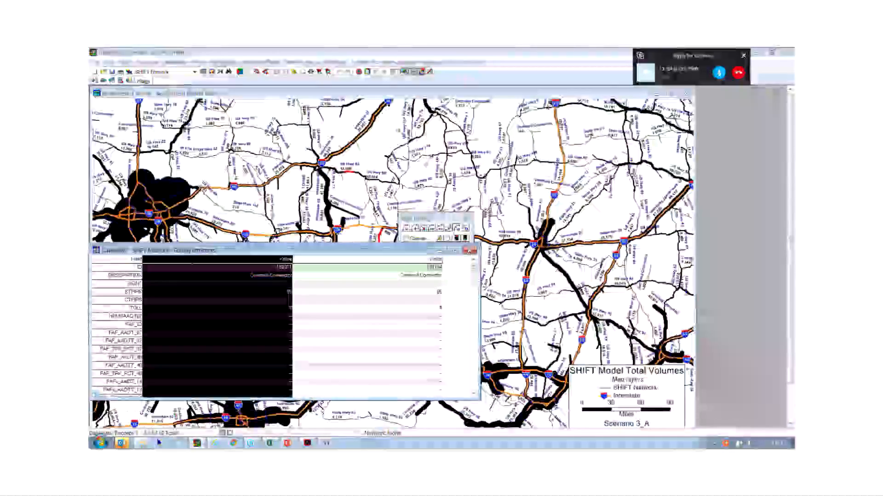
right_click(216, 262)
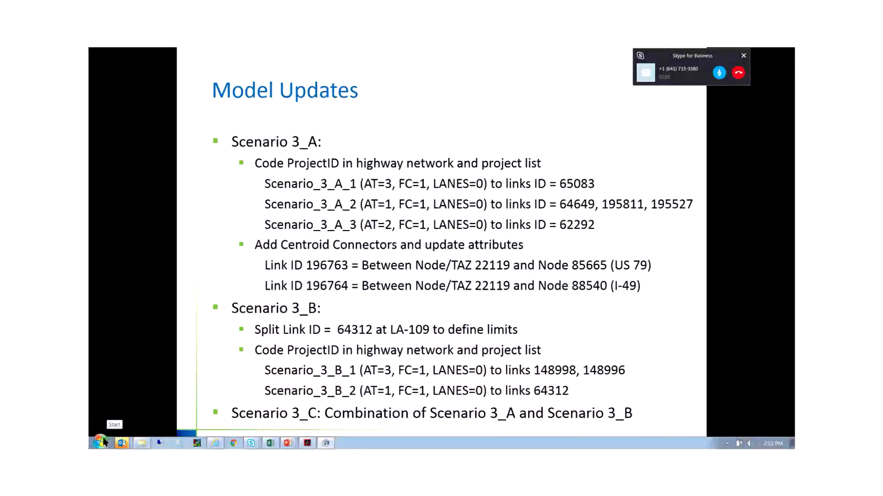
Open the Windows Start menu from the Model Updates slide.
click(99, 443)
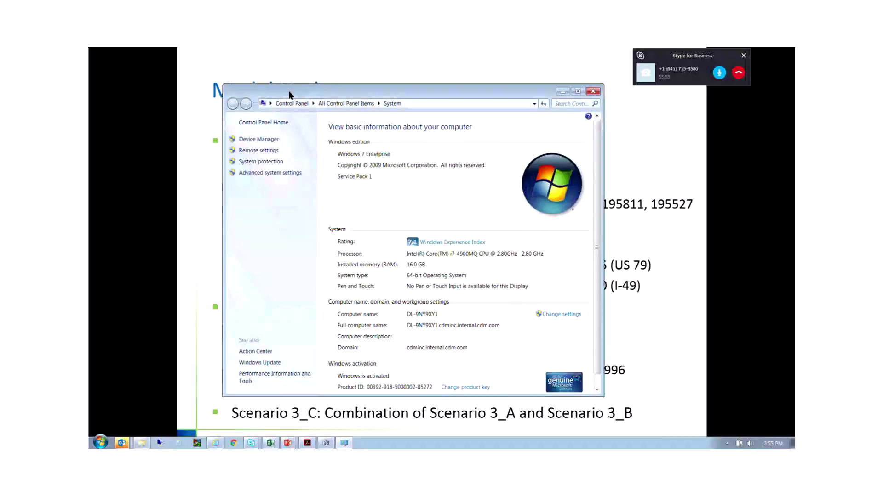
mouse_move(614, 54)
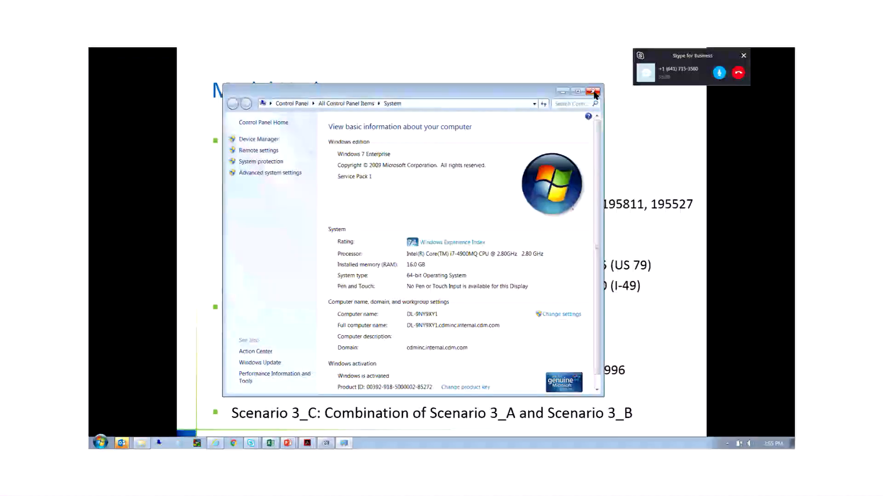
Close the Control Panel System window showing Windows 7 Enterprise and 16 GB RAM.
click(593, 91)
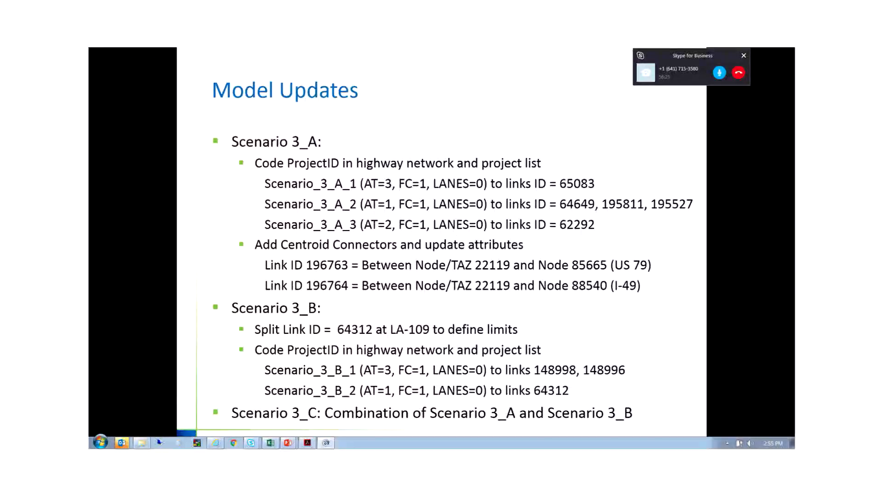
mouse_move(605, 258)
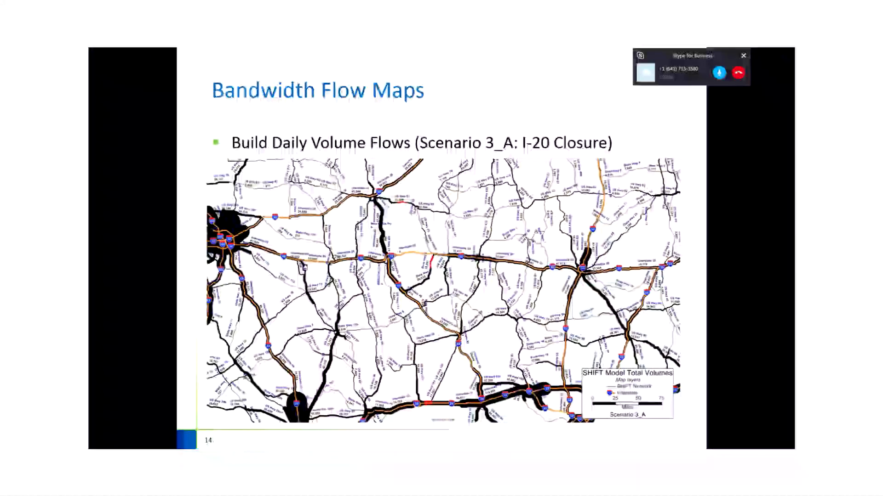
Advance past the Scenario 3_B I-10 closure map to page 16, the Scenario 3_C combined closure.
key(Right)
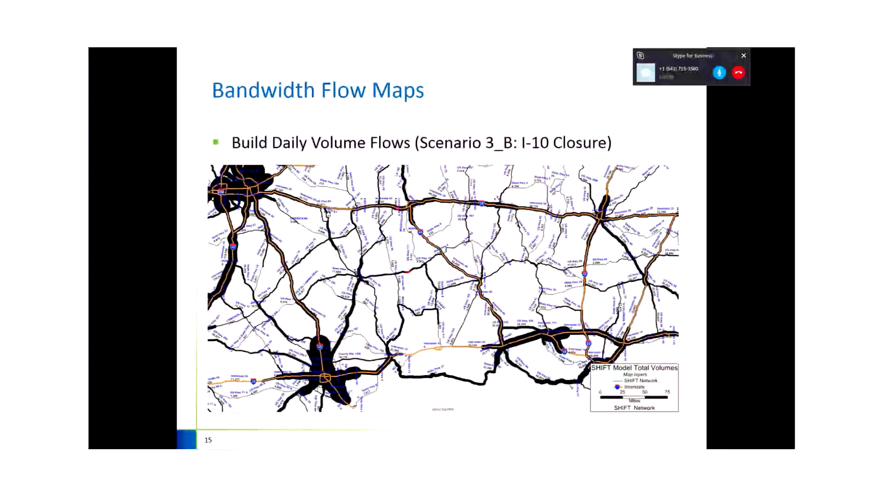
key(Right)
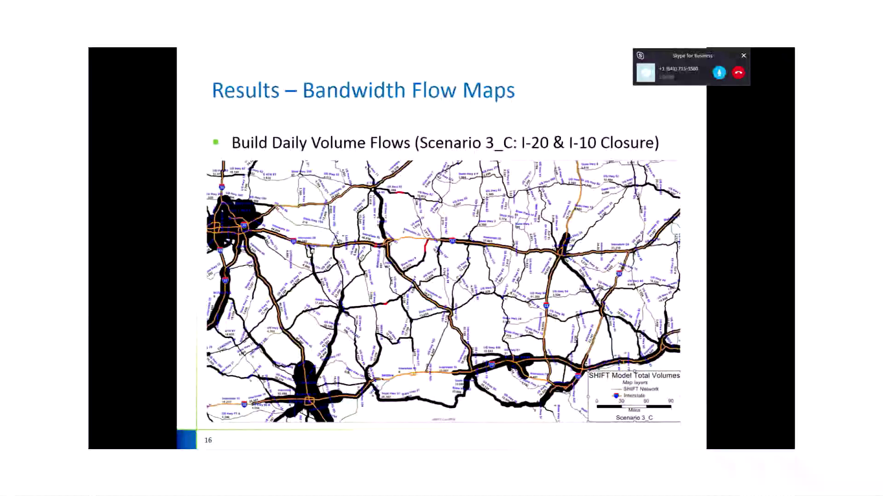